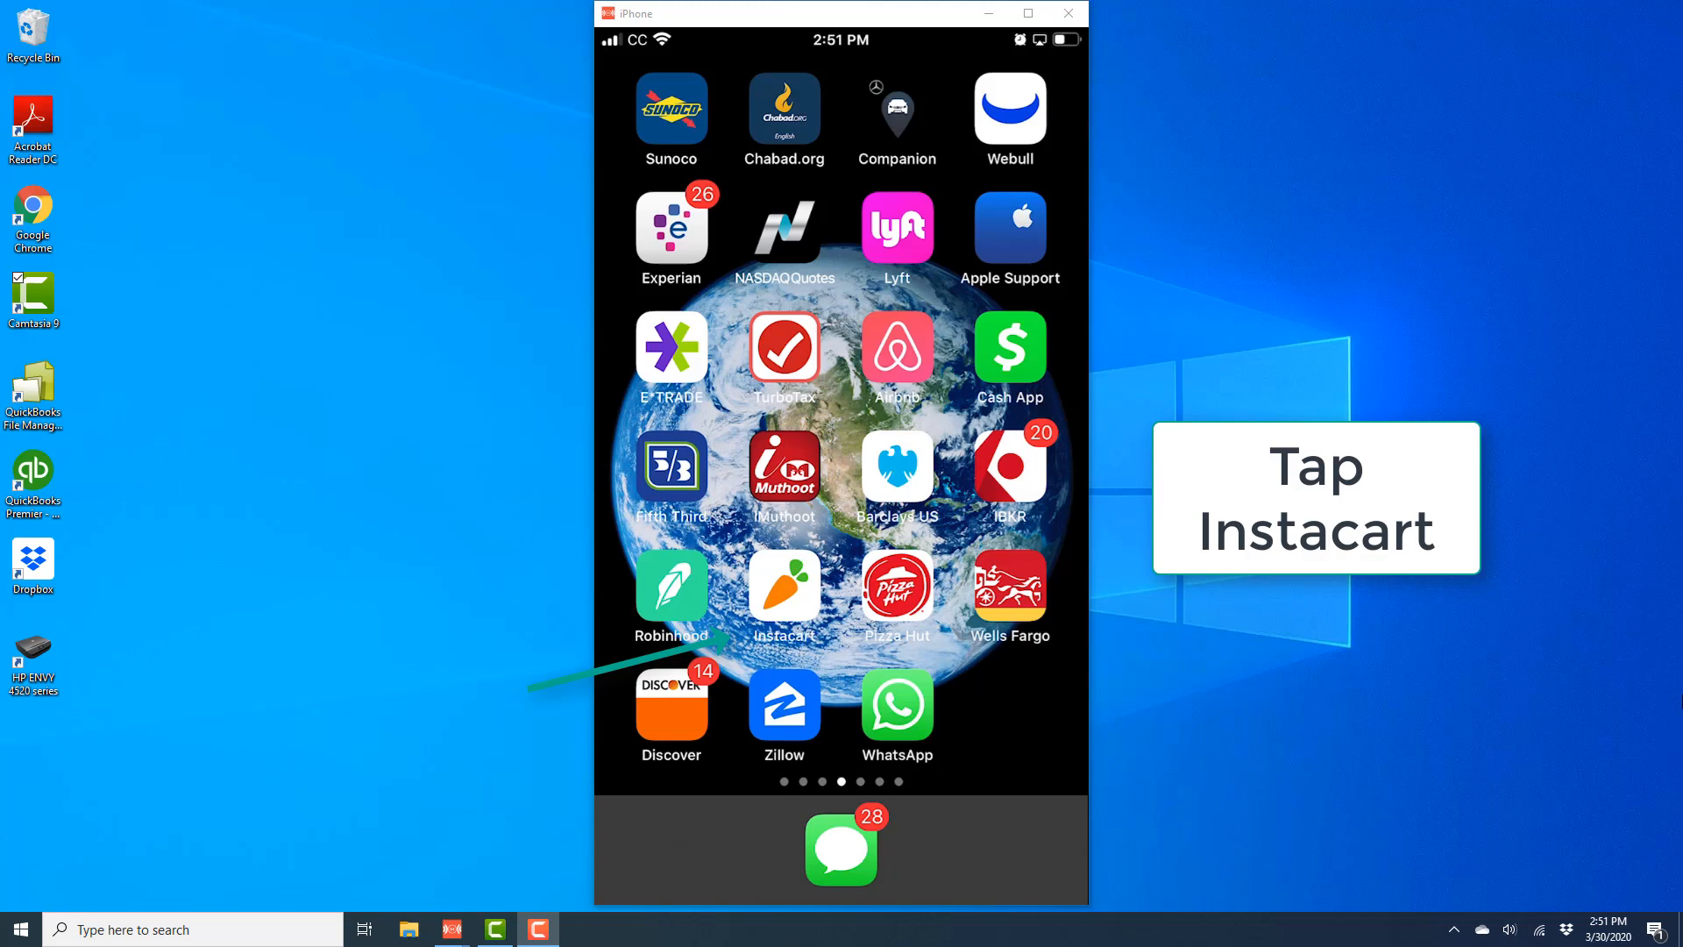
Launch Instacart from the home screen to reach its shopping home page.
{"action": "left_click", "coordinate": [783, 586]}
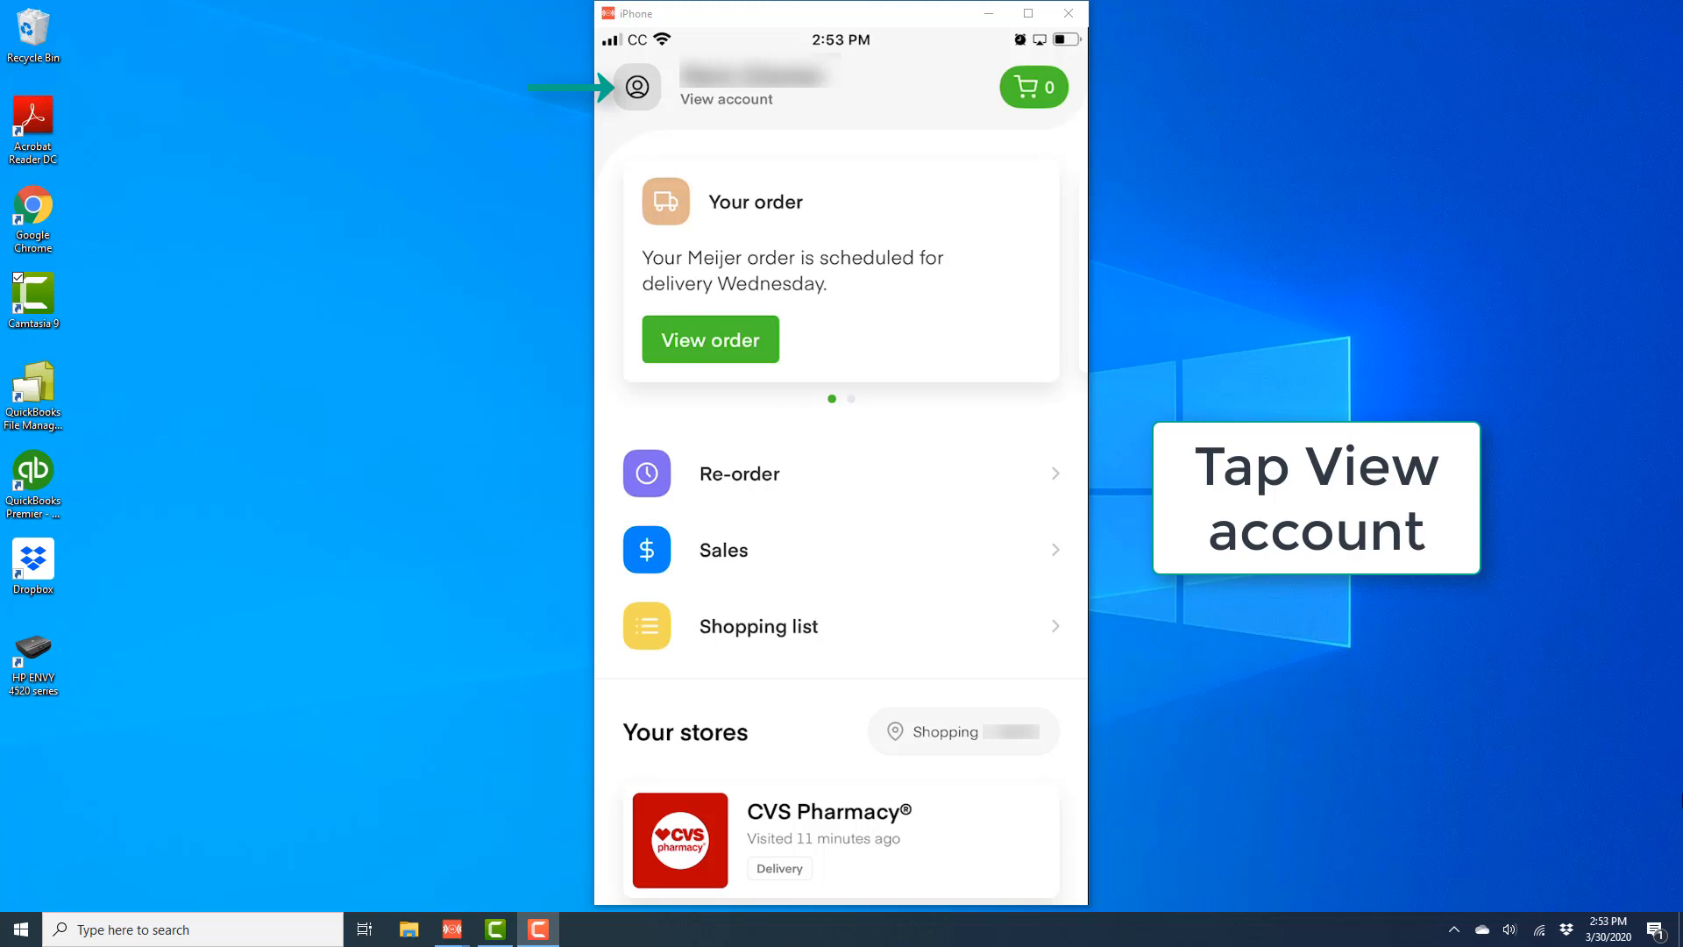
Bring up the account overview with orders, settings, help and log out.
{"action": "left_click", "coordinate": [642, 88]}
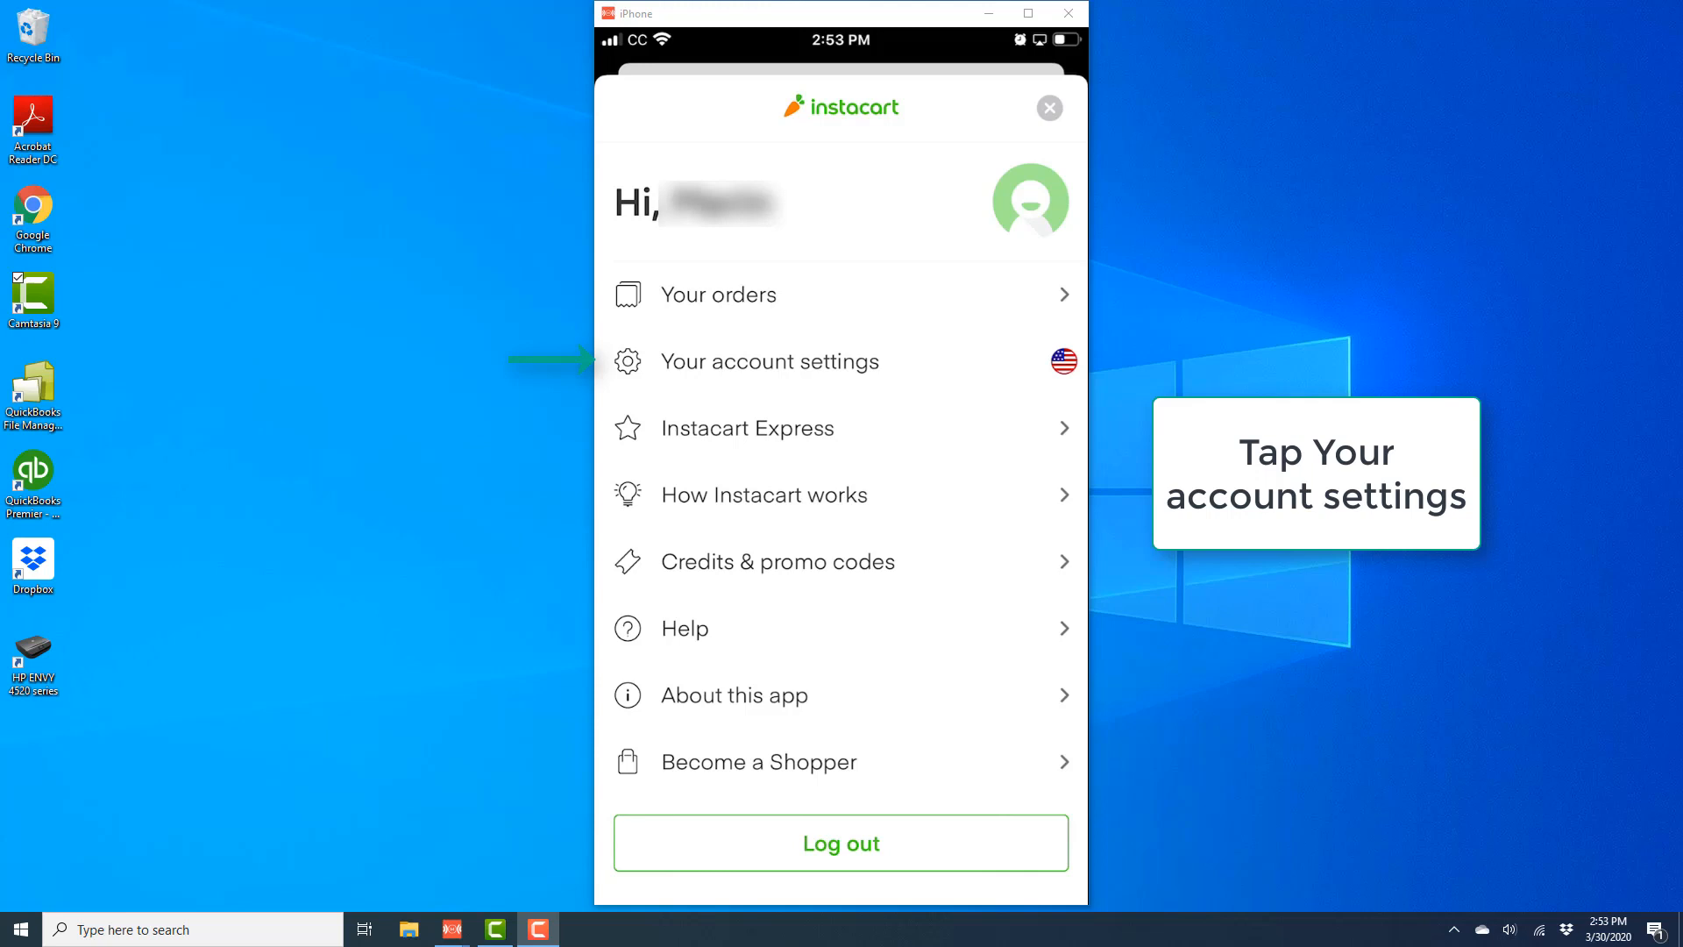
Go into Account Settings listing account info, addresses, payment methods and notifications.
{"action": "left_click", "coordinate": [769, 361]}
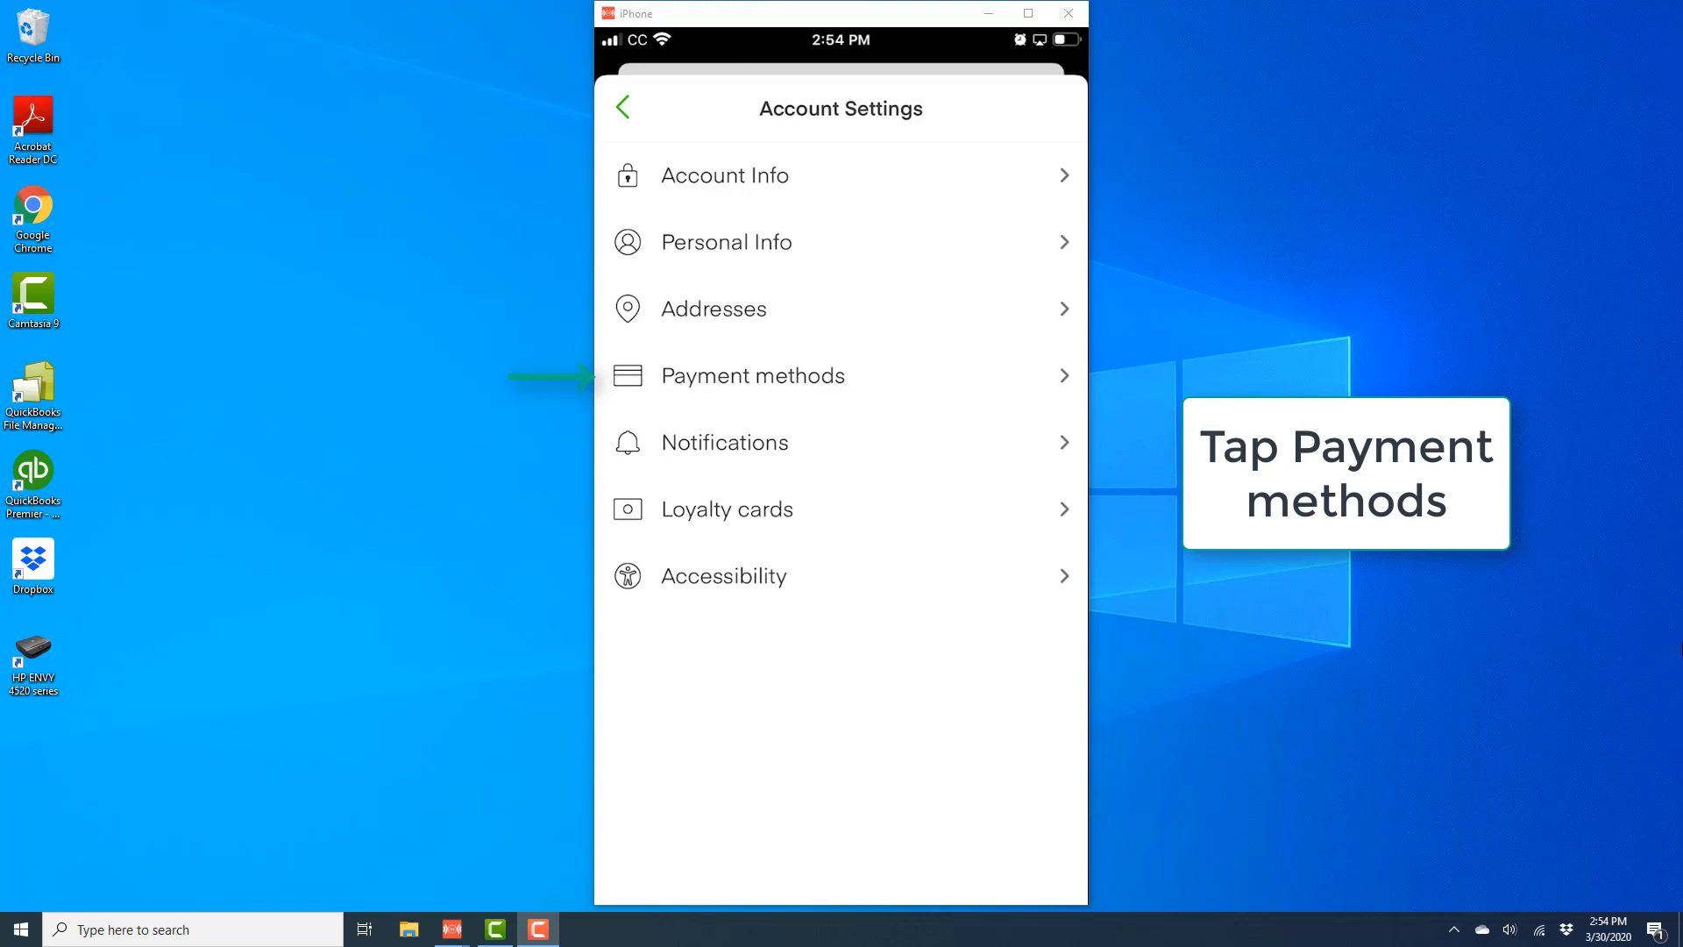
Show the saved payment methods, currently one Visa card.
{"action": "left_click", "coordinate": [752, 375]}
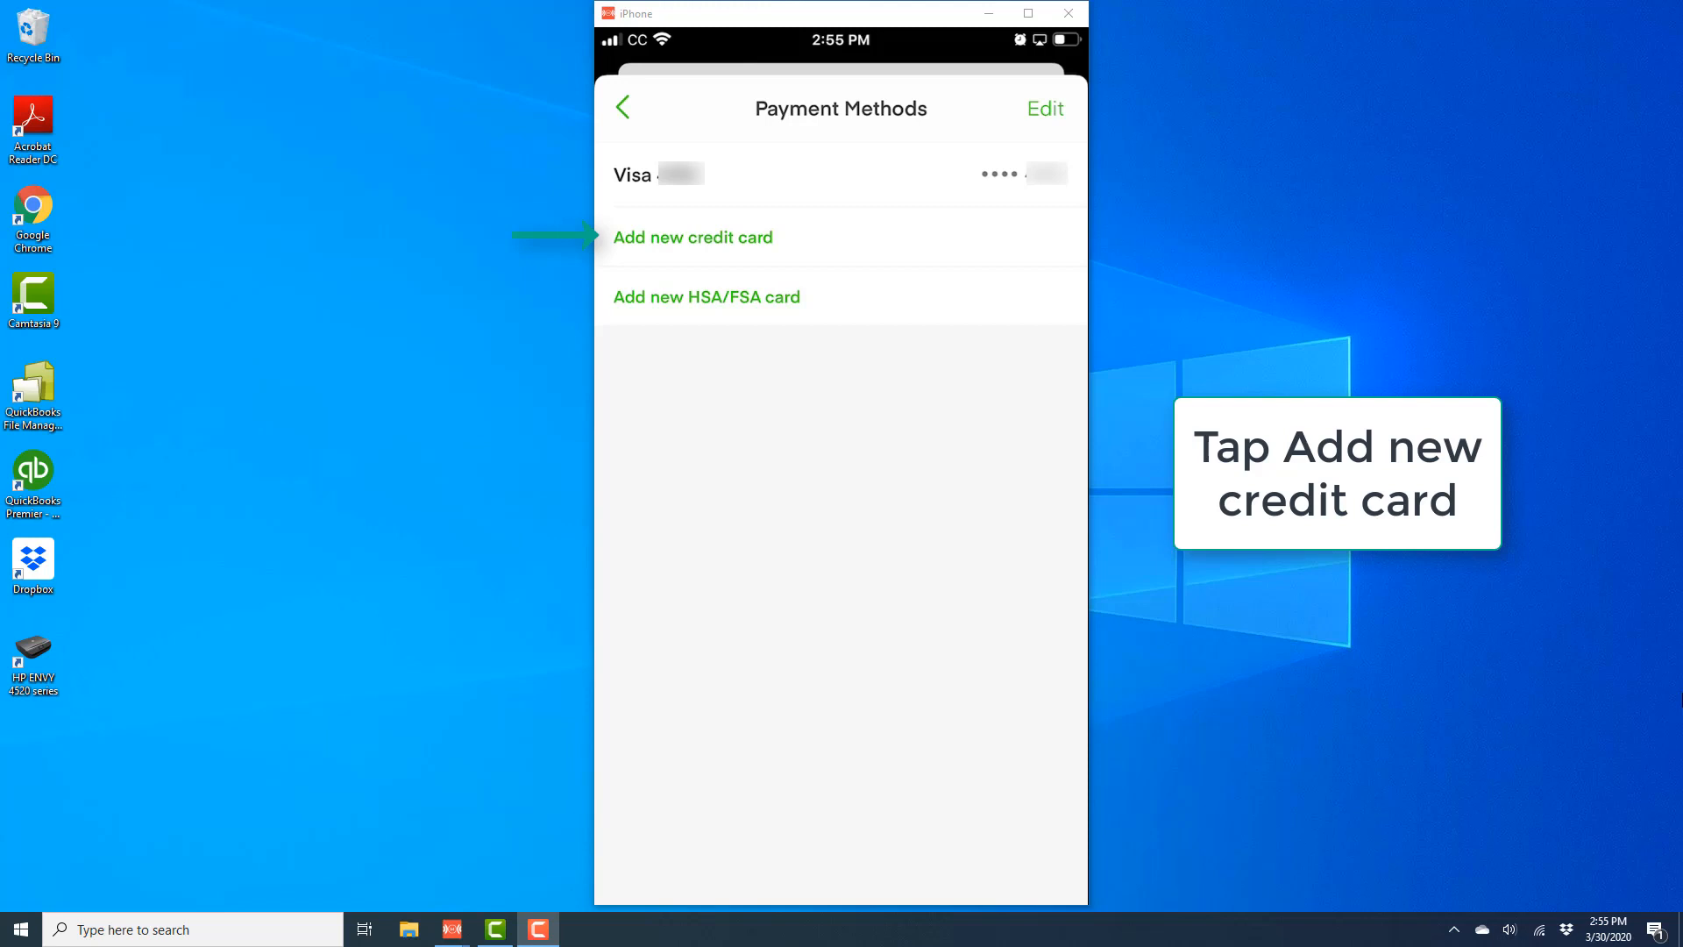
Add and save a new American Express card so it lists above the Visa.
{"action": "left_click", "coordinate": [694, 236]}
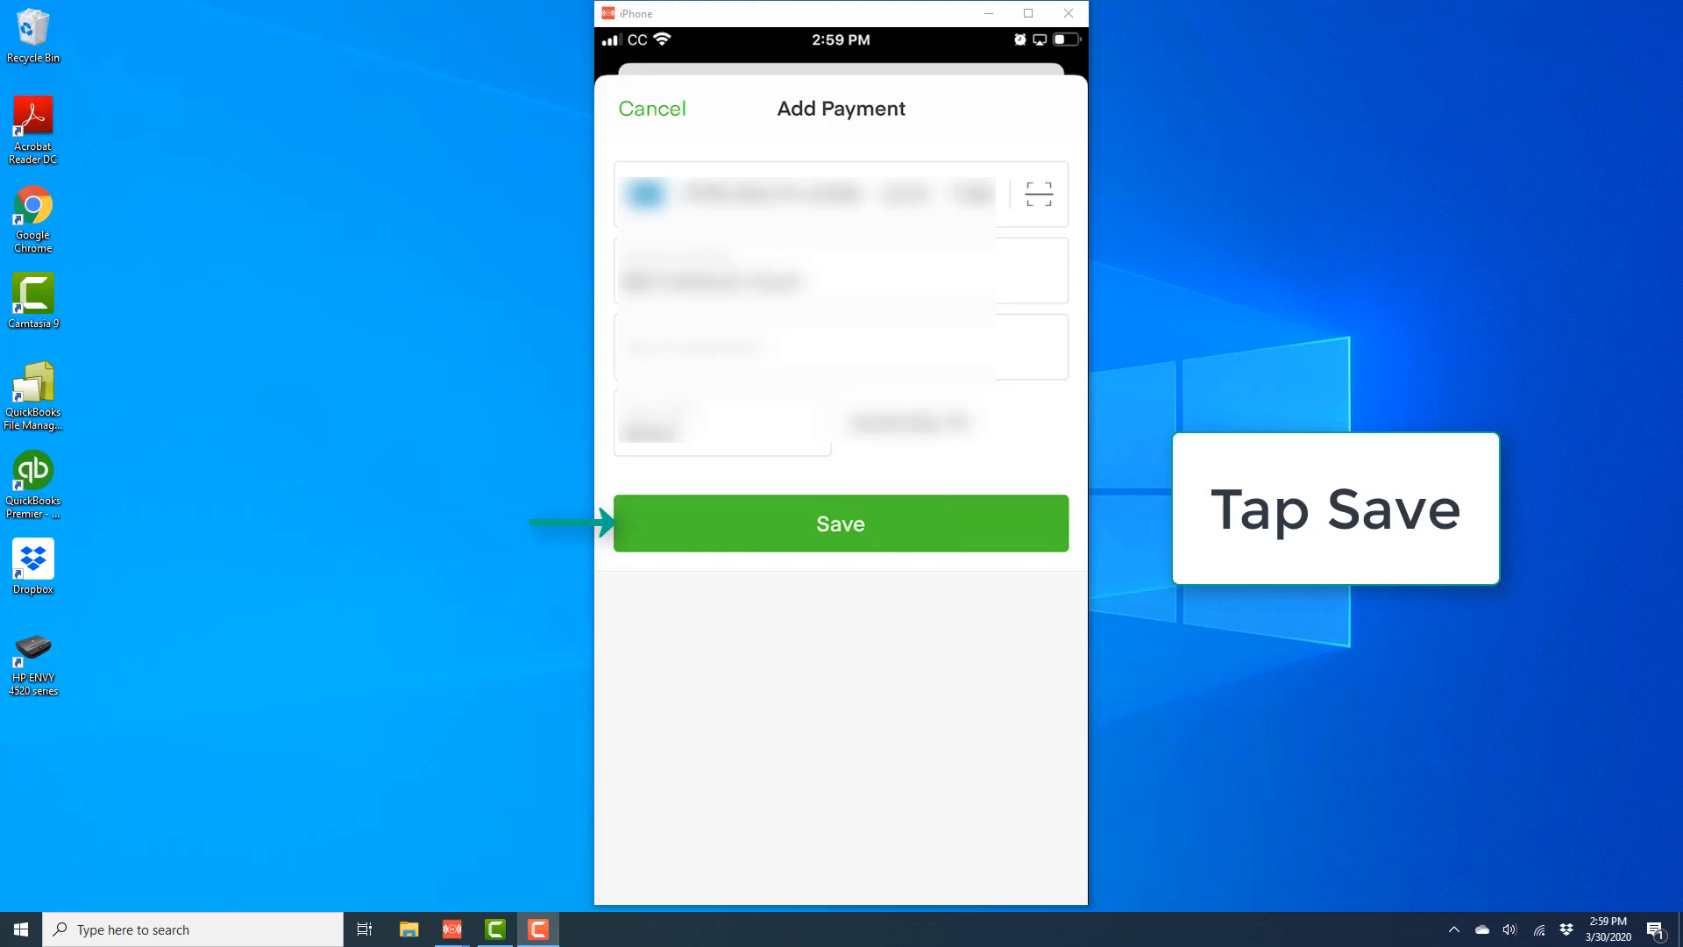
{"action": "left_click", "coordinate": [840, 522]}
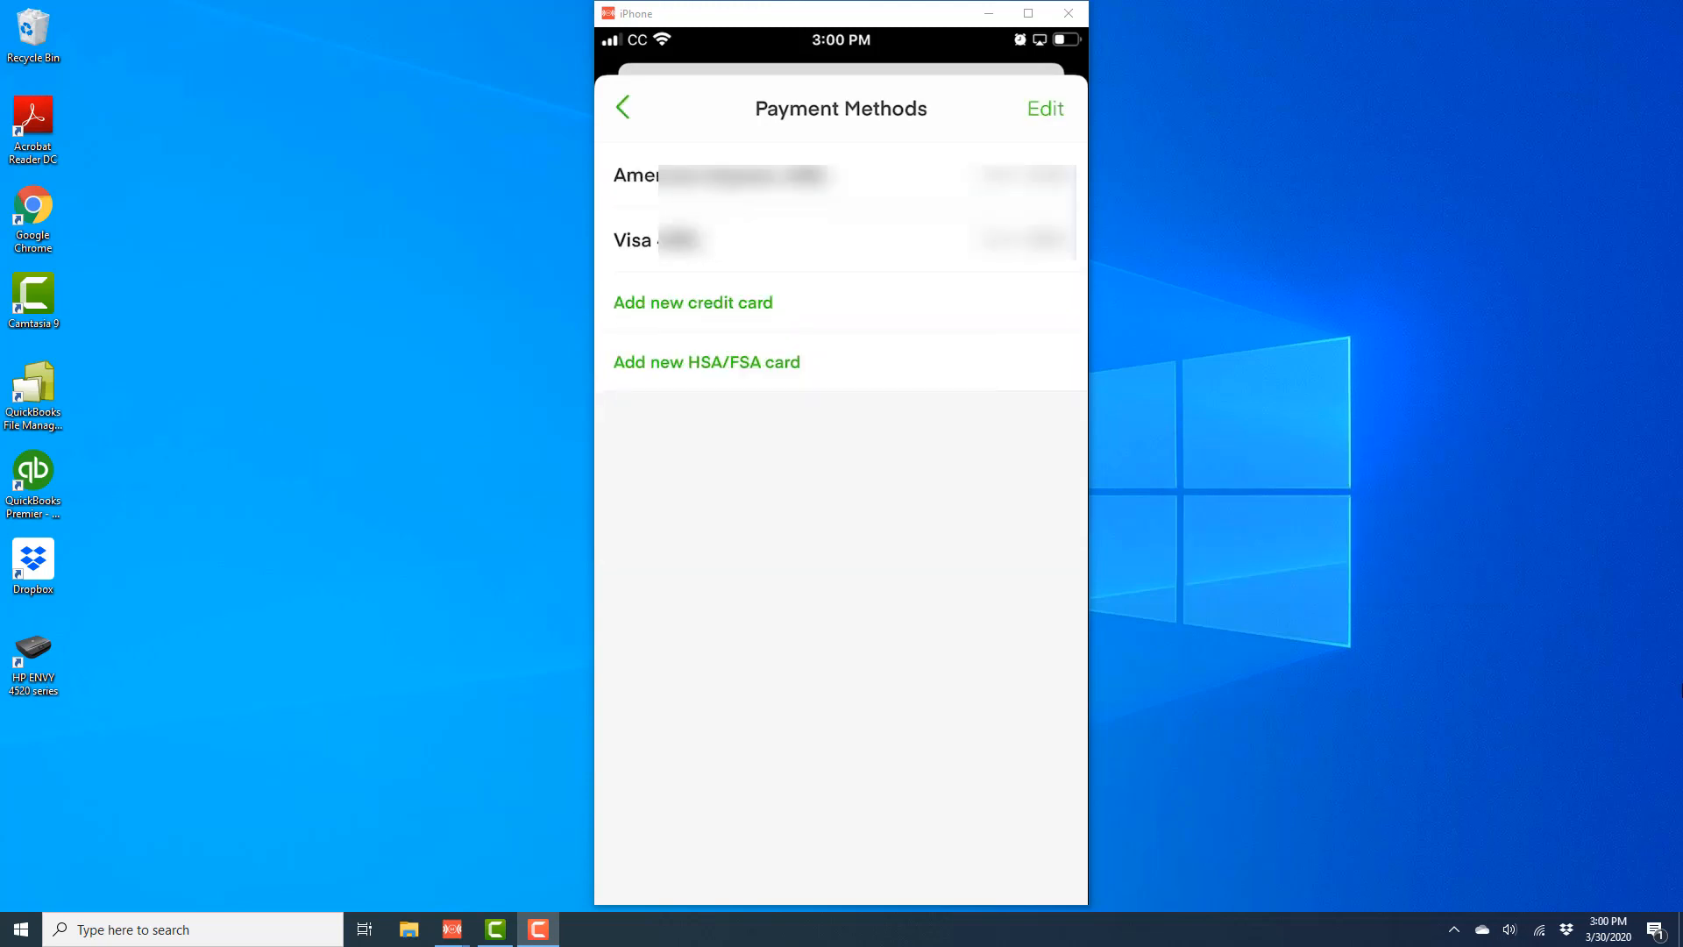